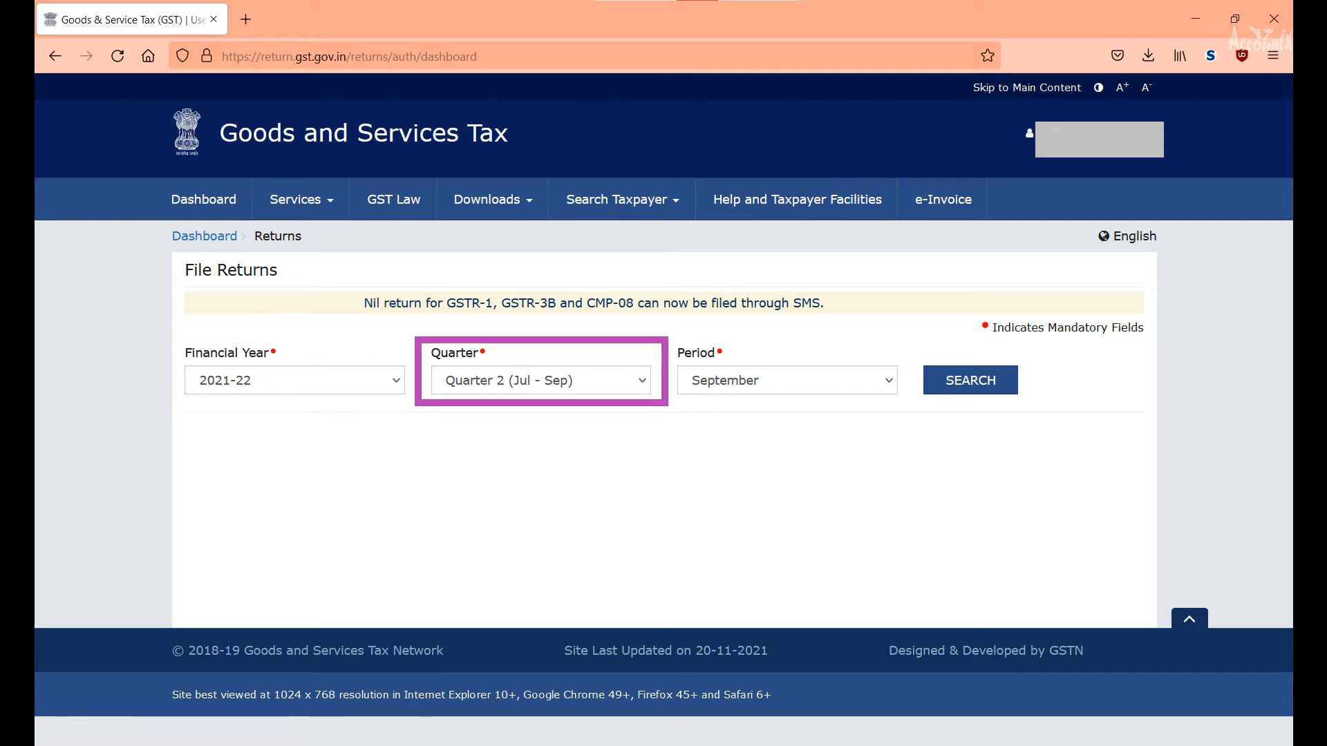
Search the returns for 2021-22, Quarter 2 (Jul-Sep), period September.
{"action": "left_click", "coordinate": [787, 380]}
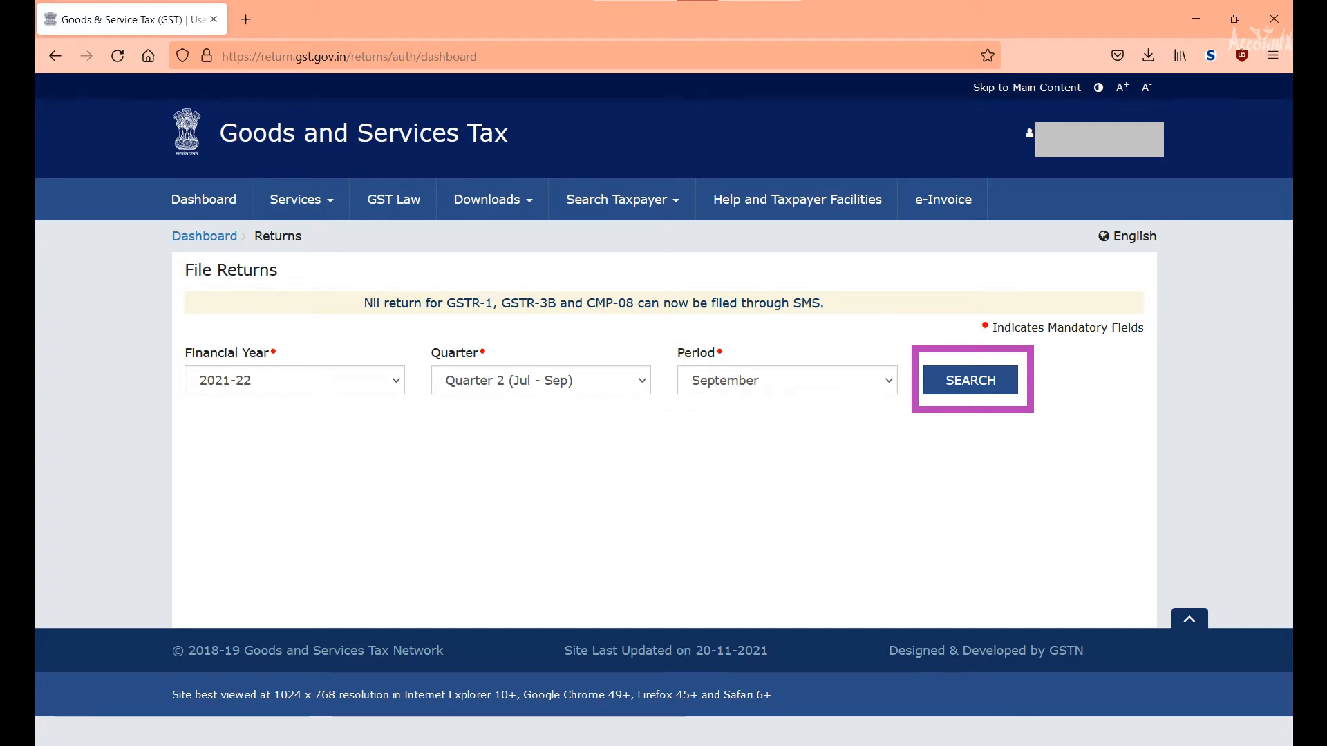
{"action": "left_click", "coordinate": [968, 380]}
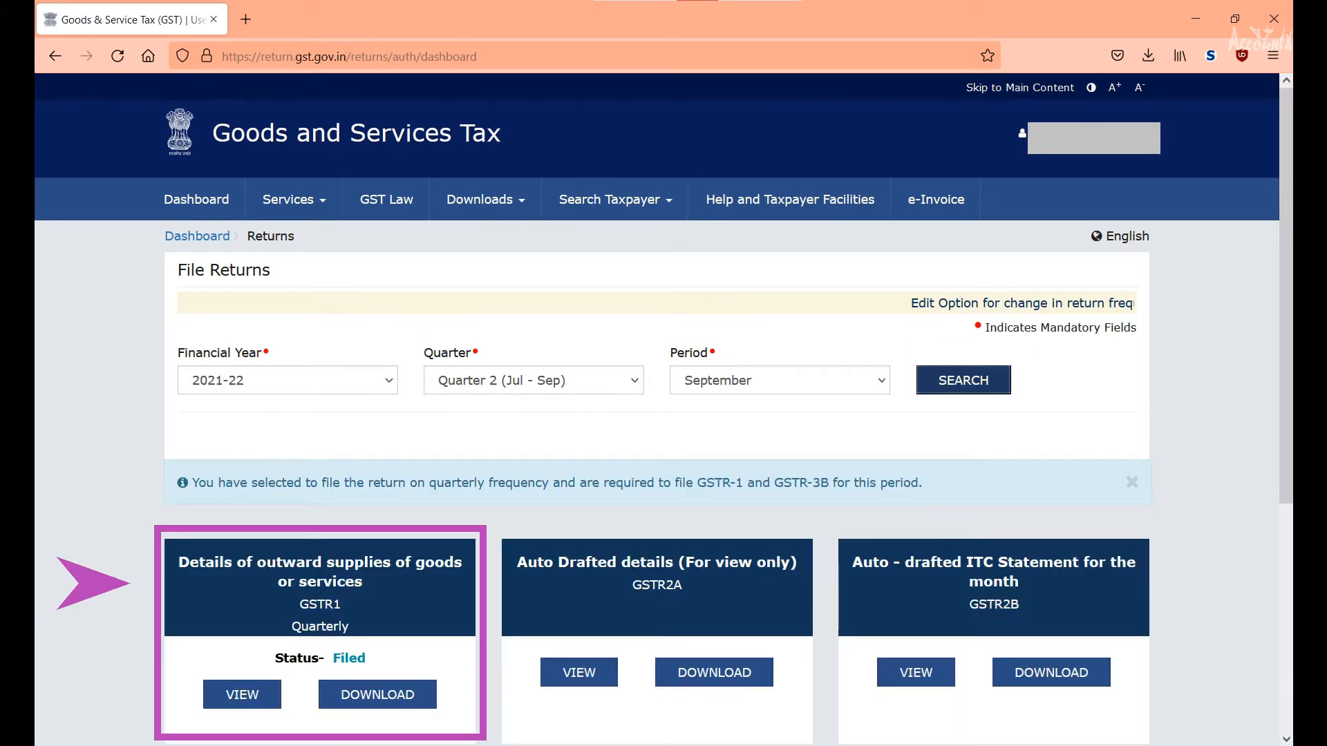
View the filed GSTR-1 'Details of outward supplies of goods or services' for September.
{"action": "left_click", "coordinate": [240, 694]}
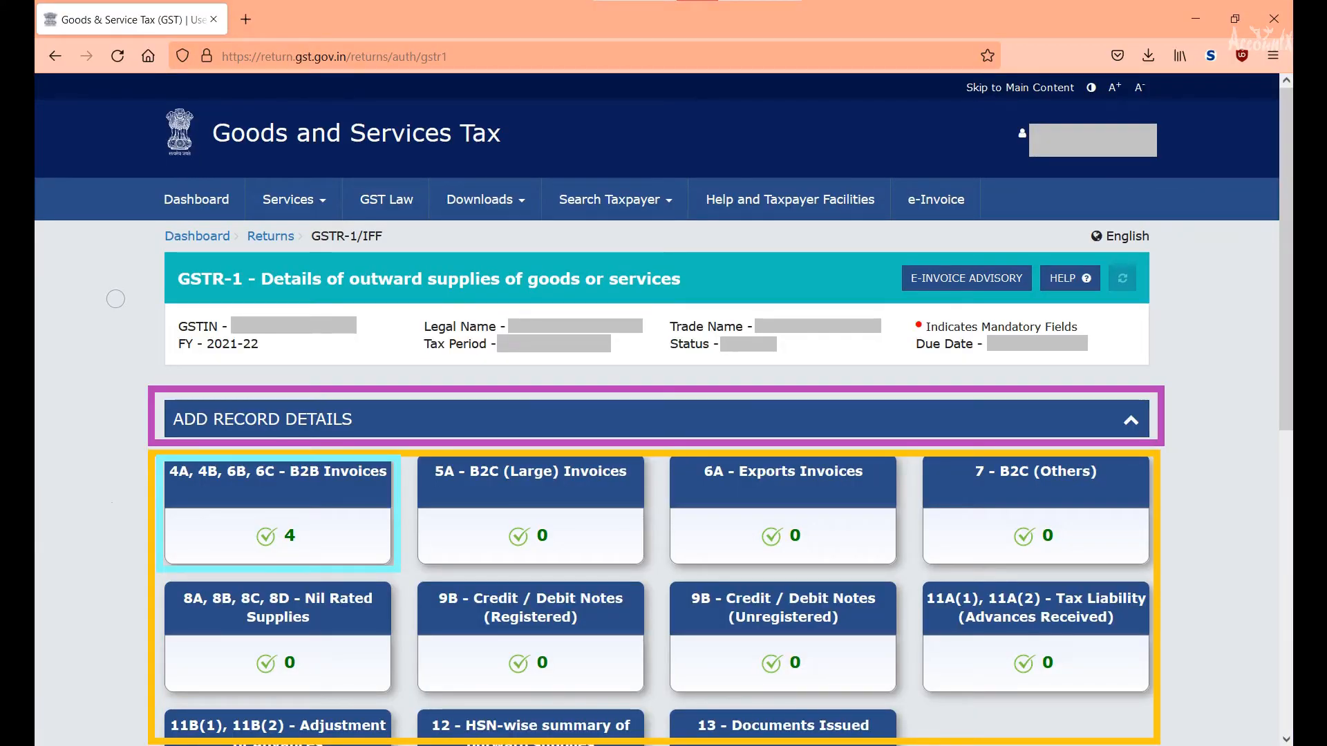
{"action": "left_click", "coordinate": [276, 511]}
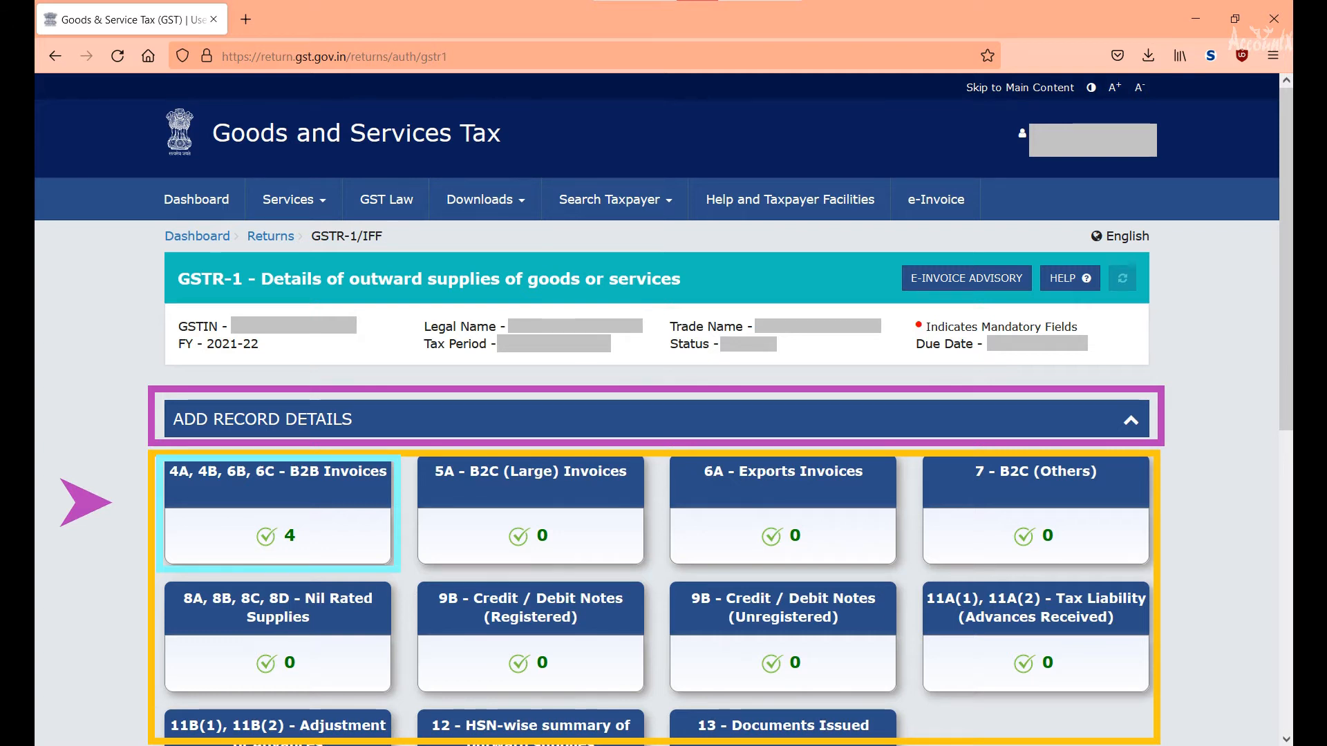
Bring up the '4A, 4B, 6B, 6C - B2B Invoices' recipient-wise summary.
{"action": "left_click", "coordinate": [276, 471]}
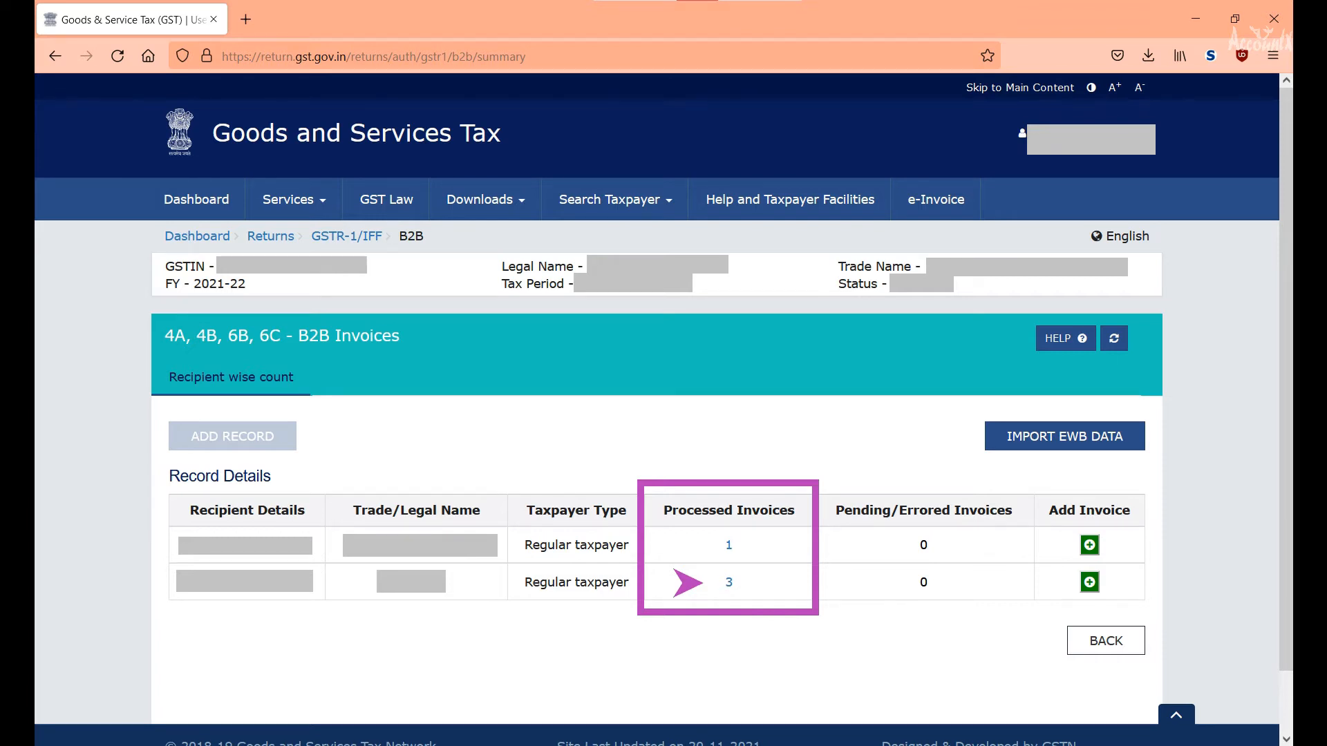
Review the second recipient's three processed invoices, then return to the GSTR-1 record sections.
{"action": "left_click", "coordinate": [727, 581]}
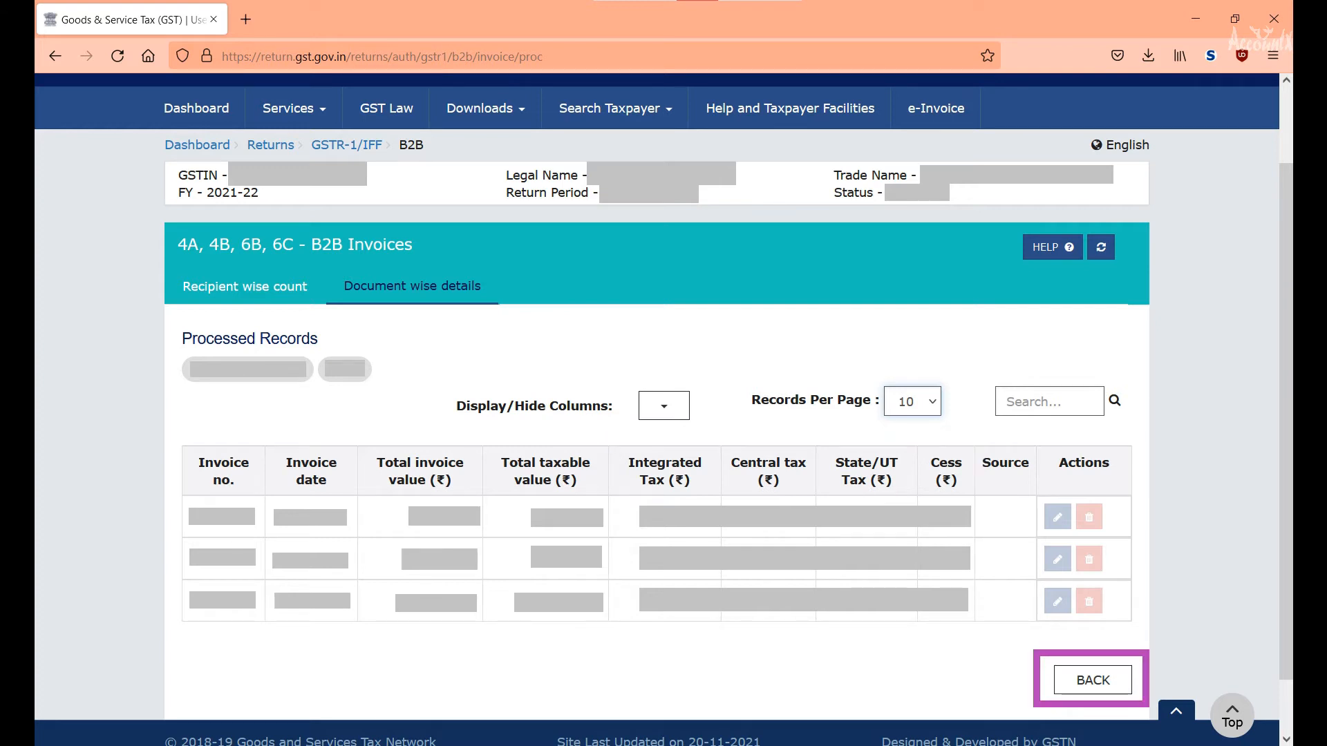
{"action": "left_click", "coordinate": [1091, 679]}
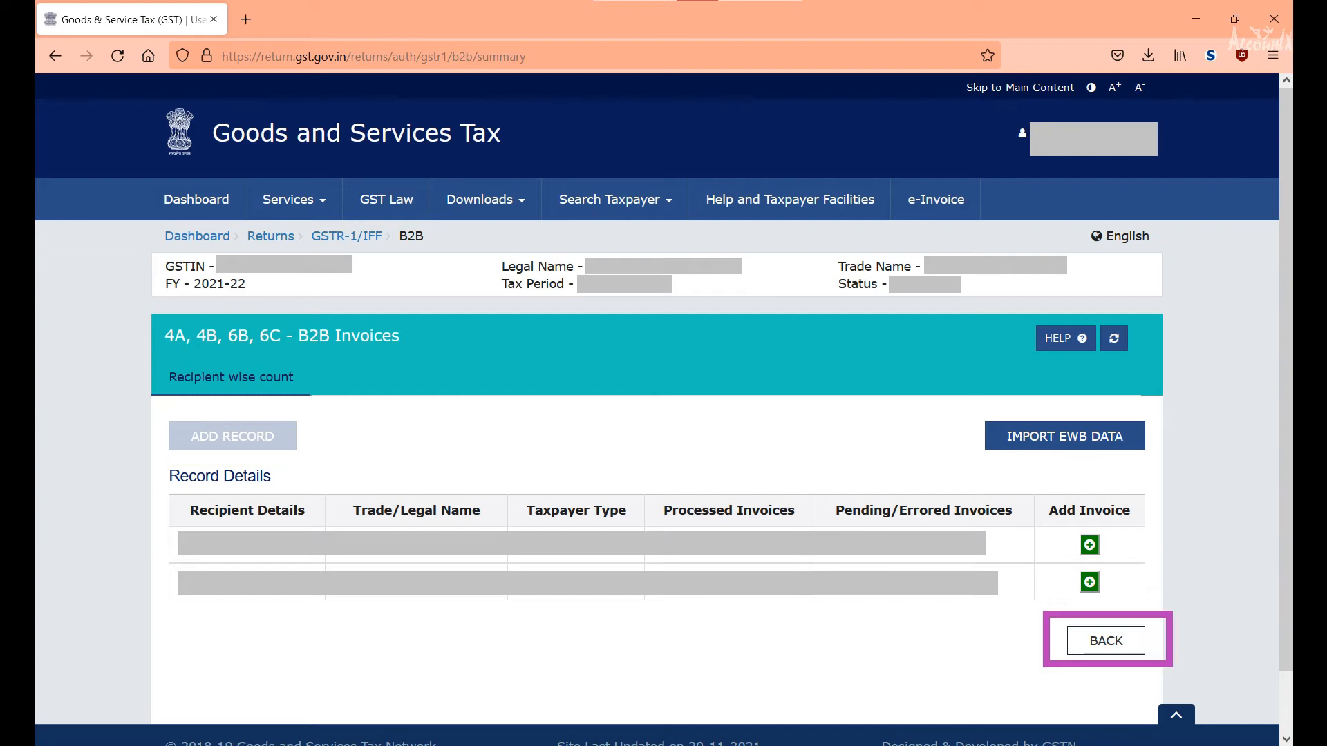
{"action": "left_click", "coordinate": [1104, 640]}
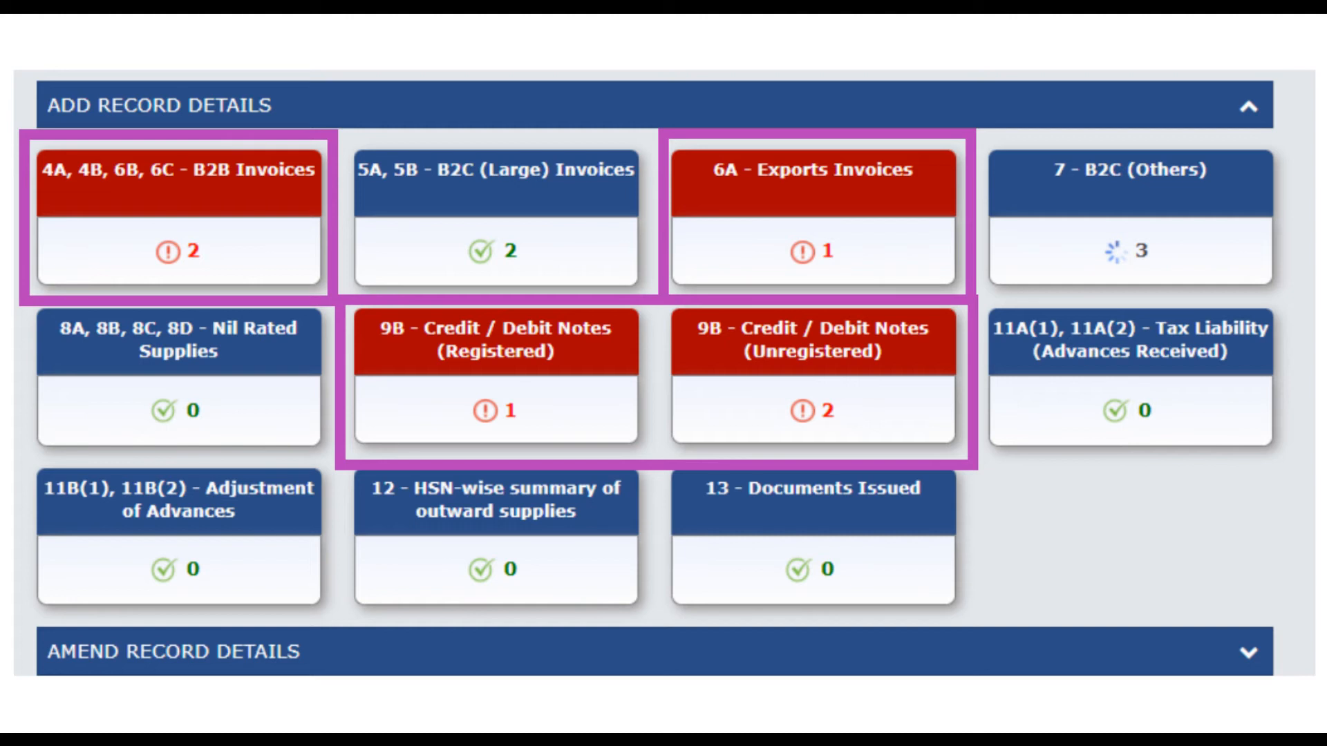
Look over the Add Record Details tiles flagging sections with errored entries.
{"action": "scroll", "scroll_direction": "down", "scroll_amount": 3}
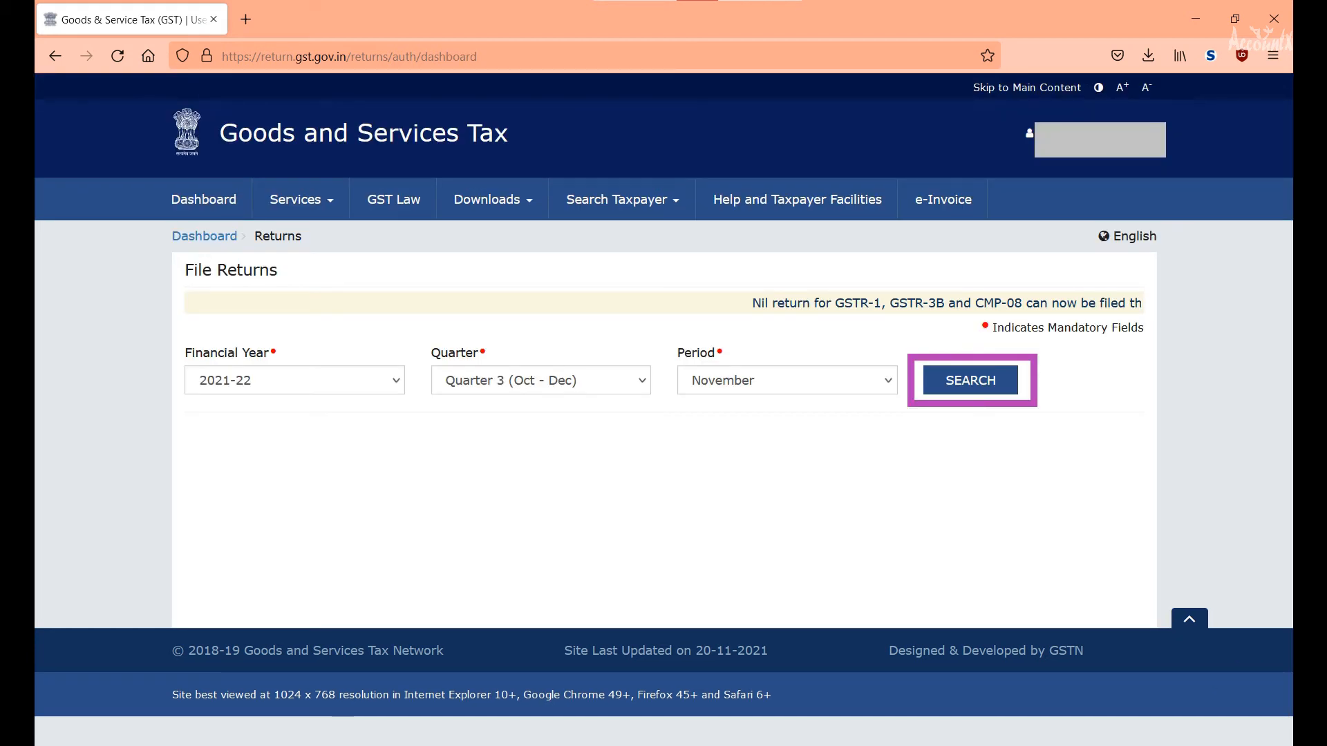
Search November returns and start preparing the Invoice Furnishing Facility return online.
{"action": "left_click", "coordinate": [970, 380]}
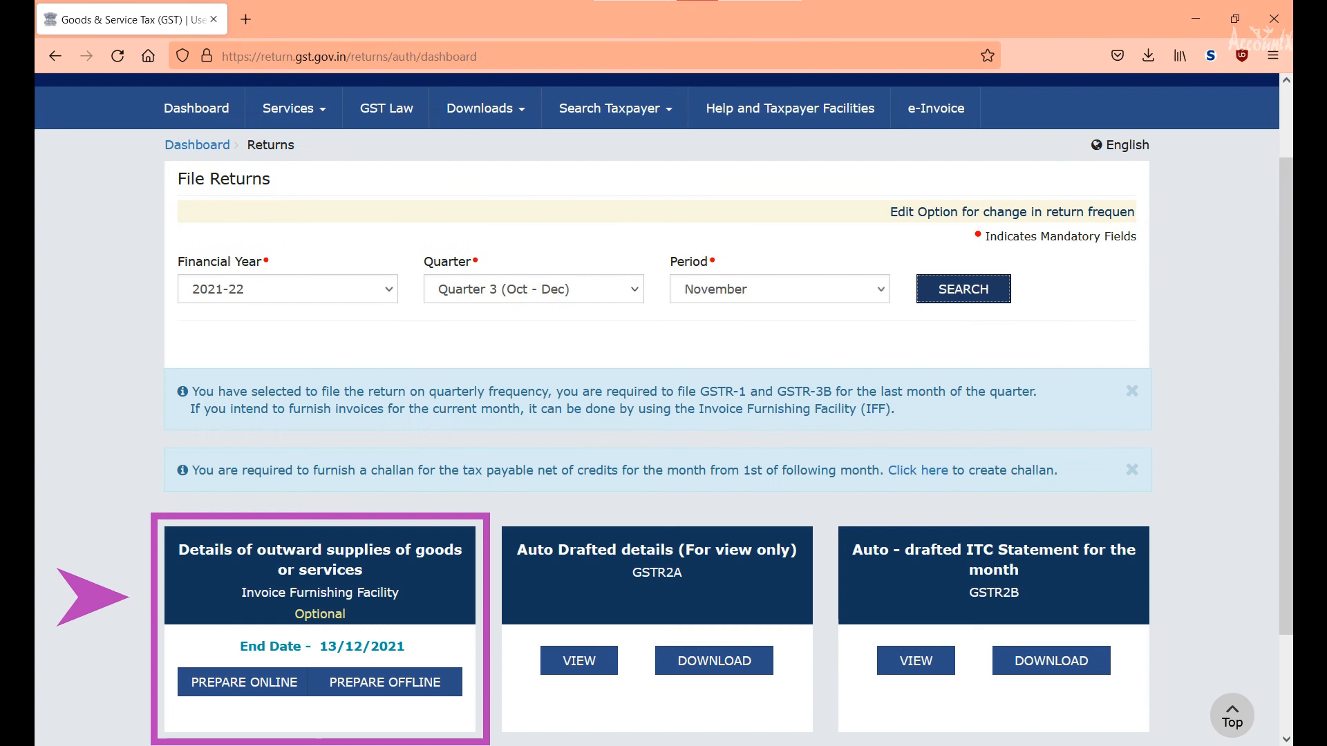
{"action": "left_click", "coordinate": [243, 682]}
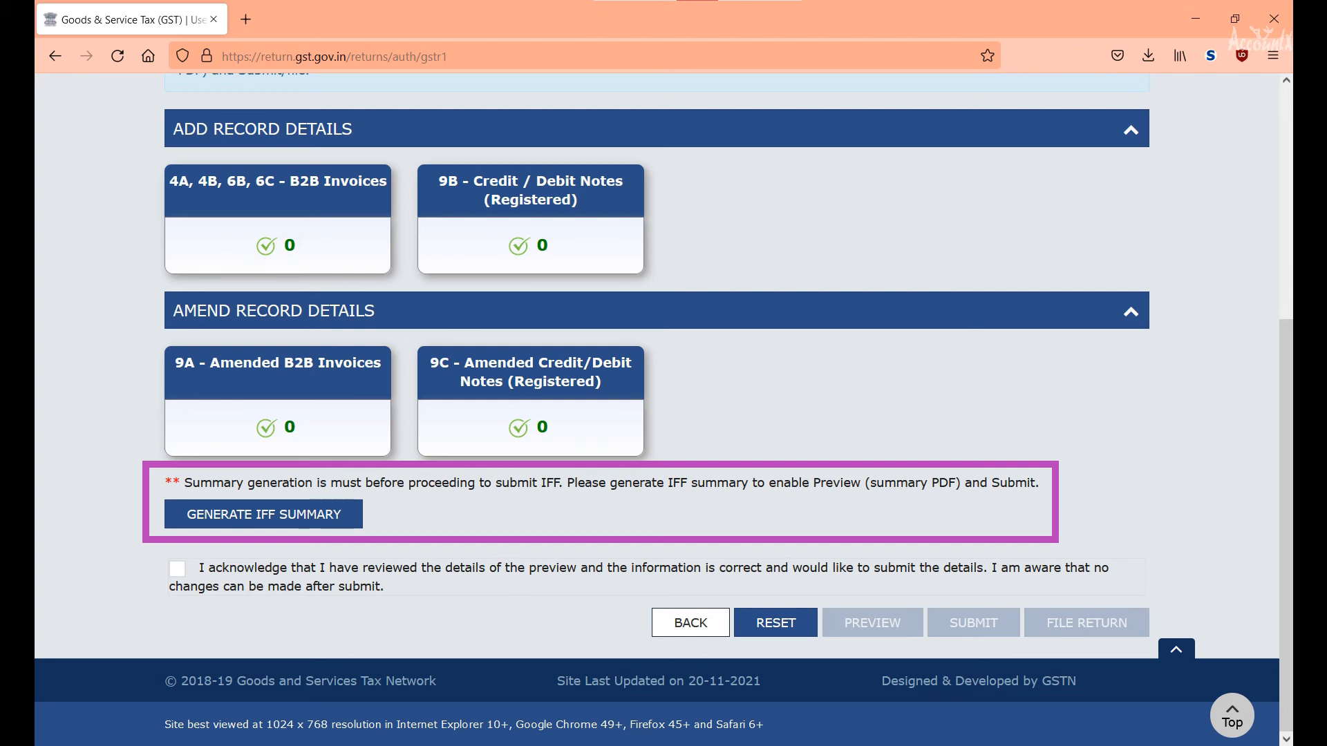
Generate the November IFF summary and reach the acknowledgement for Preview and Submit.
{"action": "left_click", "coordinate": [262, 514]}
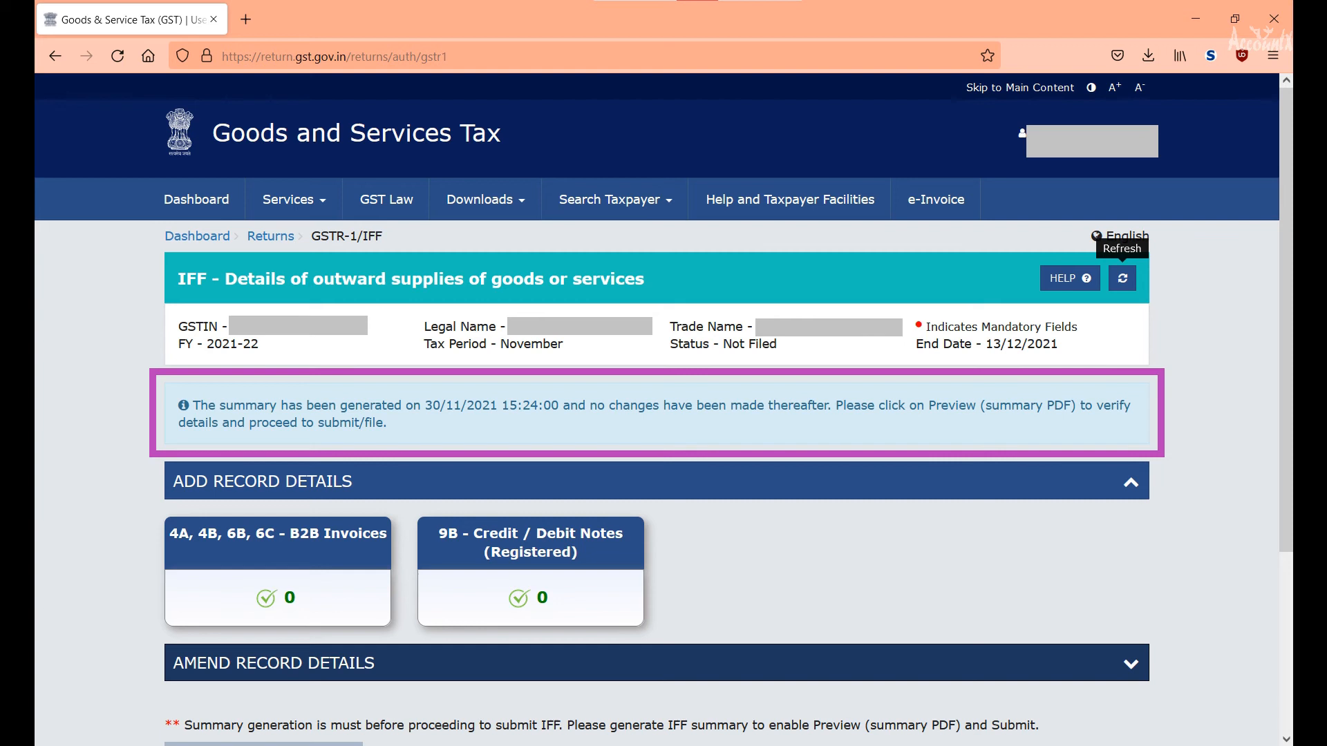
{"action": "scroll", "scroll_direction": "down", "scroll_amount": 3}
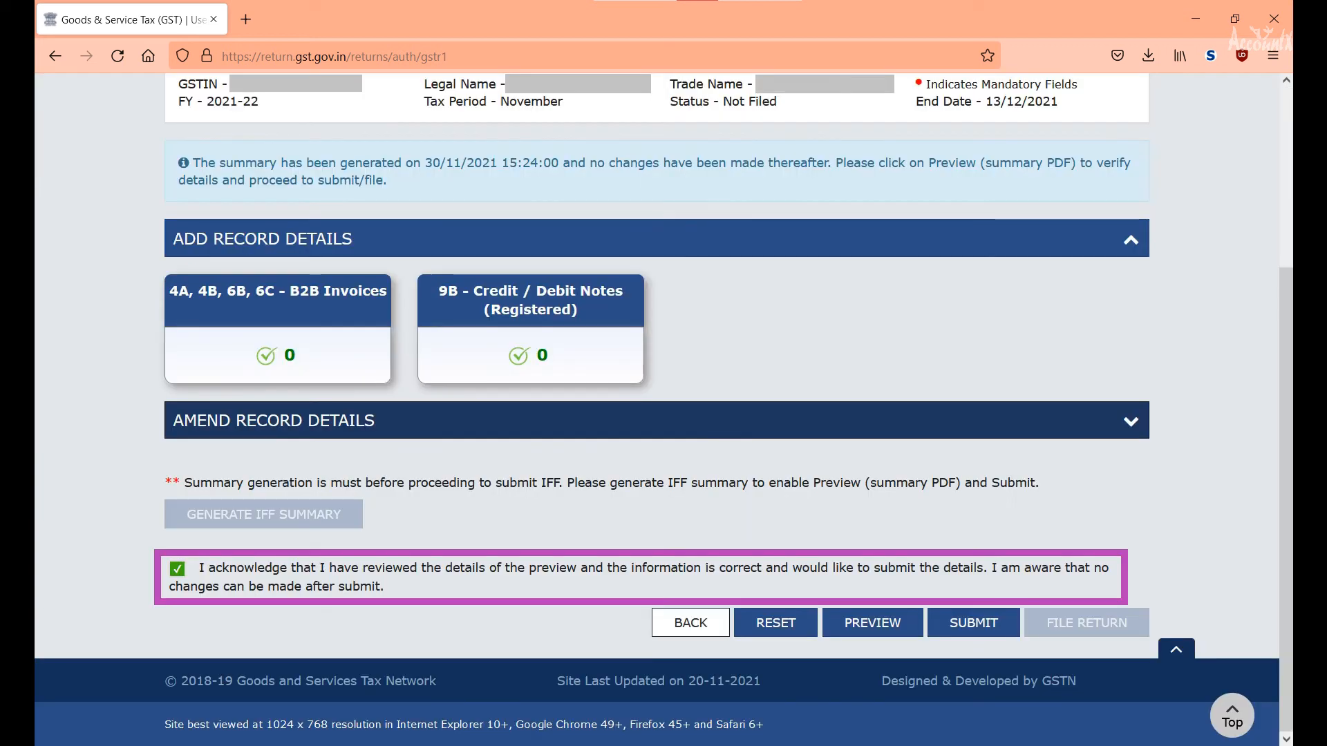